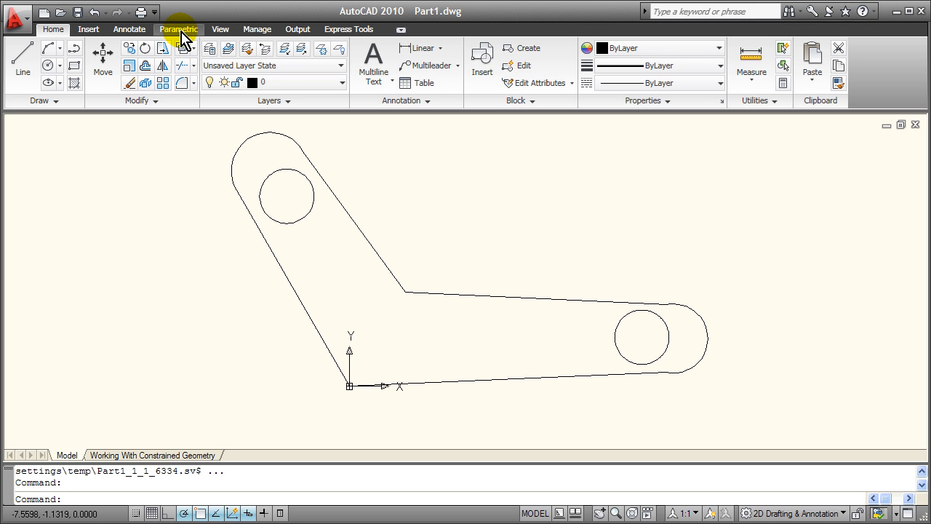
Step: Bring up the Parametric ribbon with the constraint tools for the linkage arm
click(178, 30)
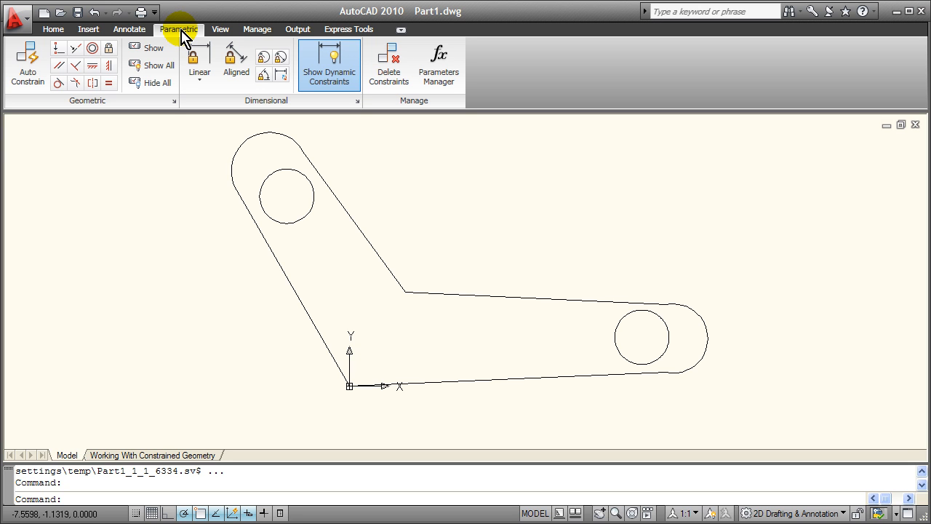
mouse_move(119, 149)
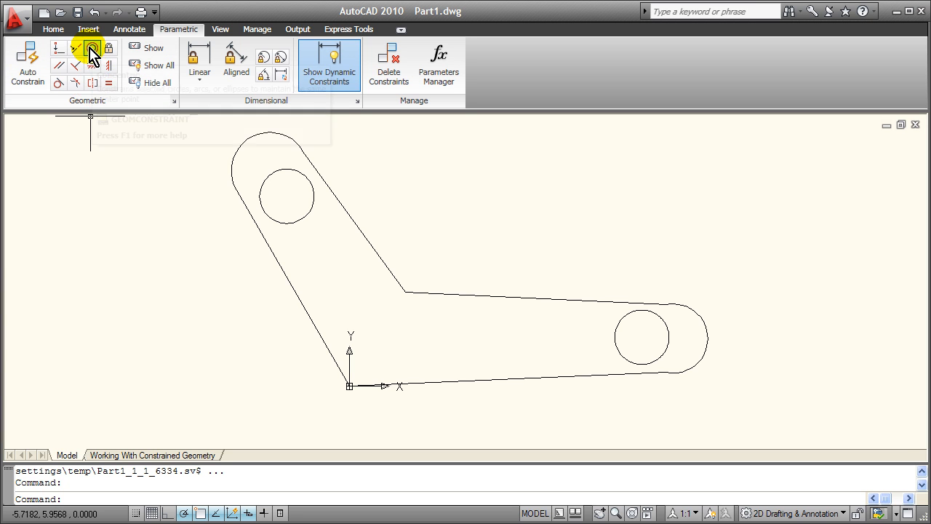
mouse_move(91, 48)
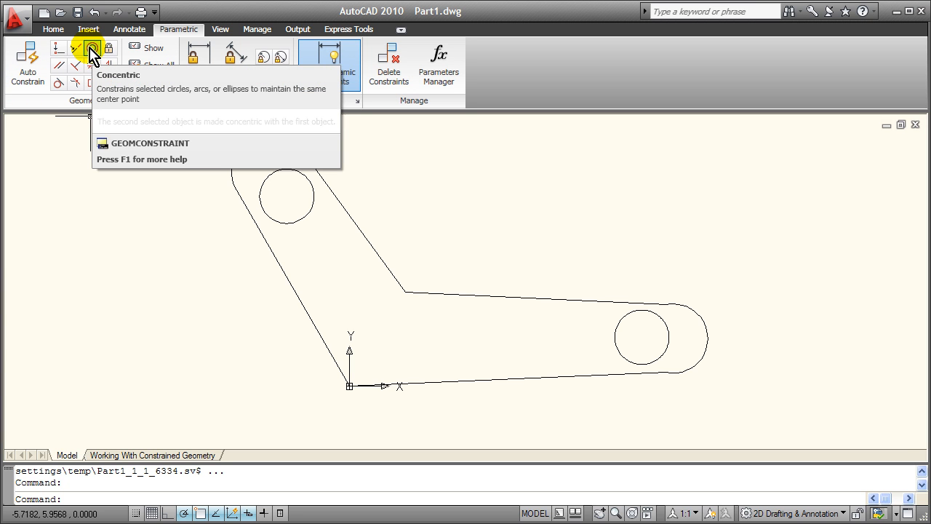
Step: Apply concentric constraints tying the upper-left and right holes to their rounded arm ends
click(91, 47)
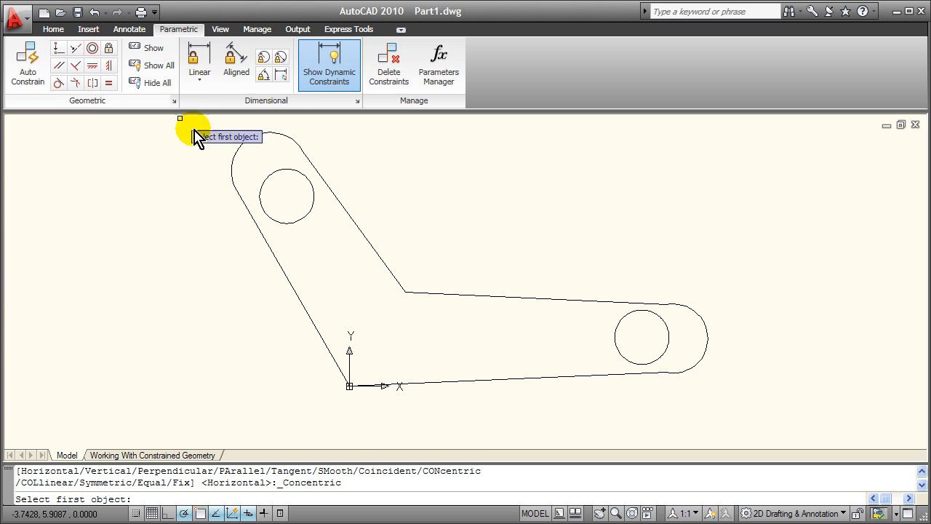
mouse_move(245, 148)
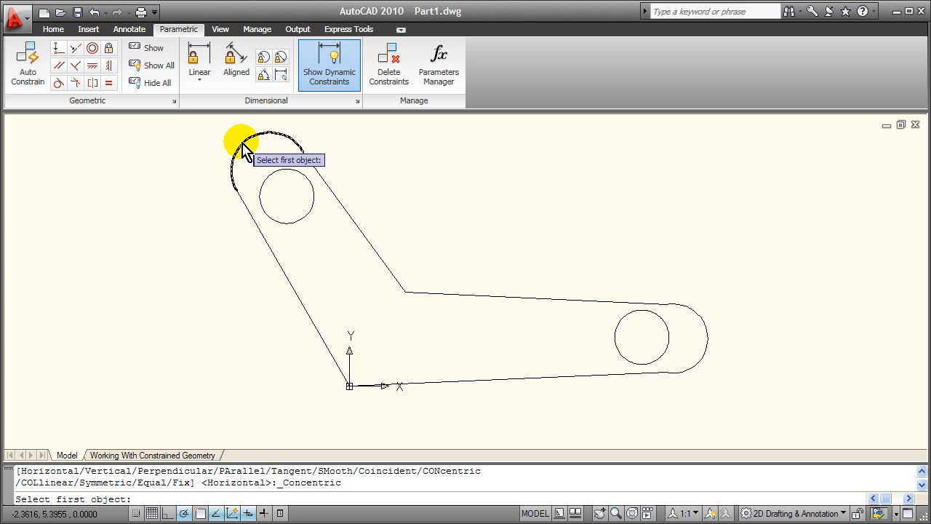
click(244, 148)
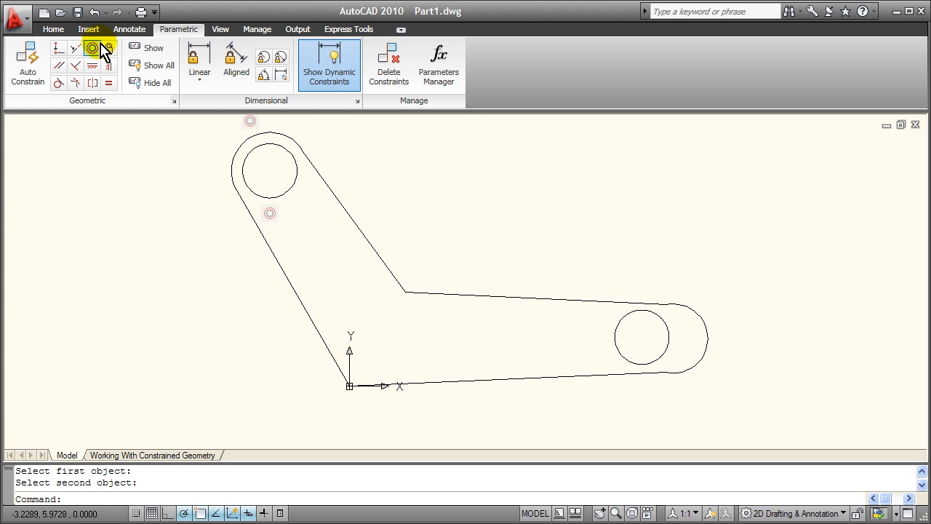
click(92, 47)
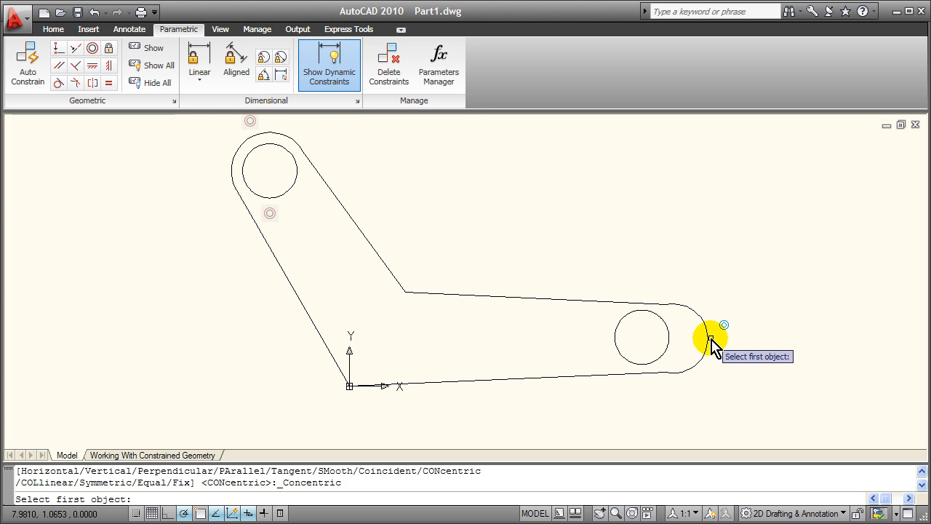
click(713, 342)
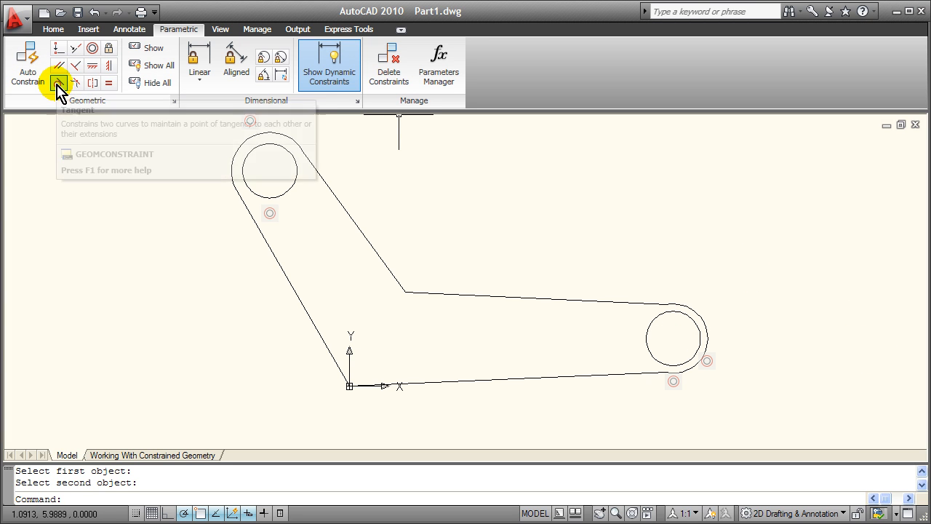
Step: Make the upper and bottom edges of the right arm tangent to its rounded end
click(58, 82)
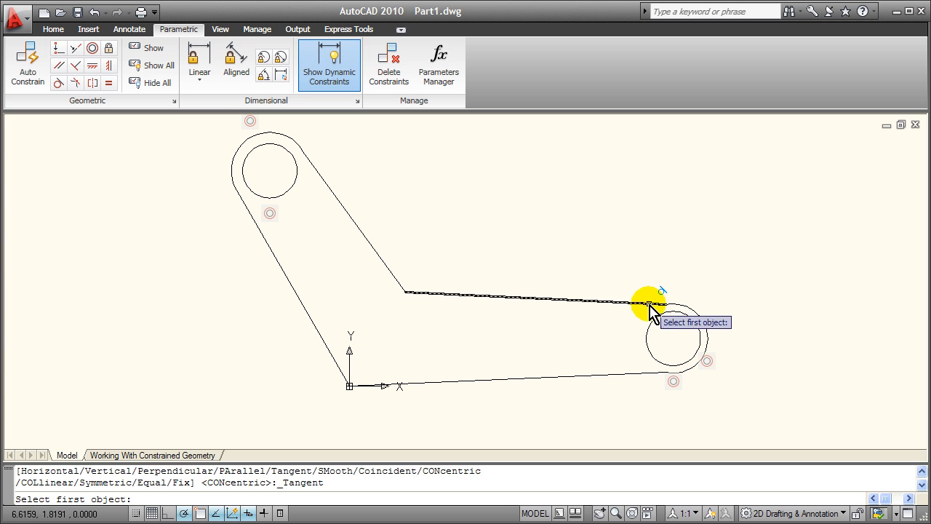
click(652, 306)
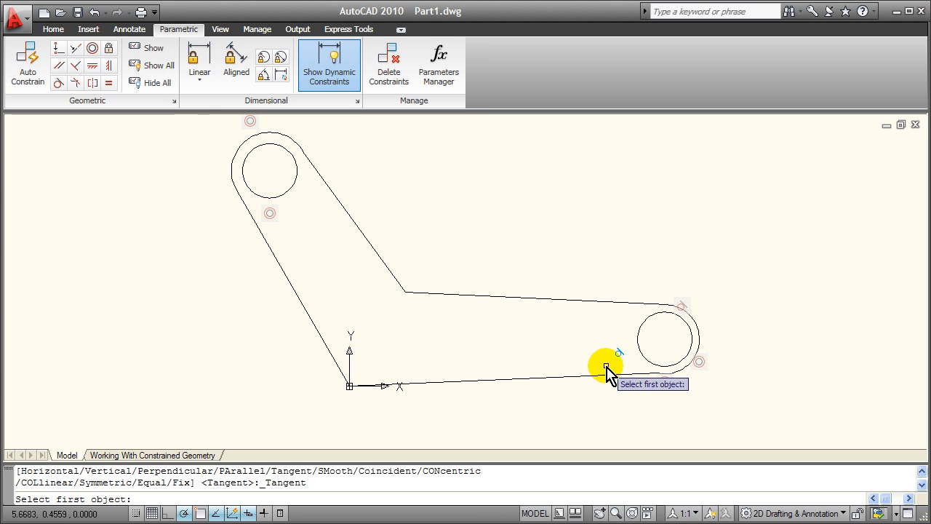
click(608, 369)
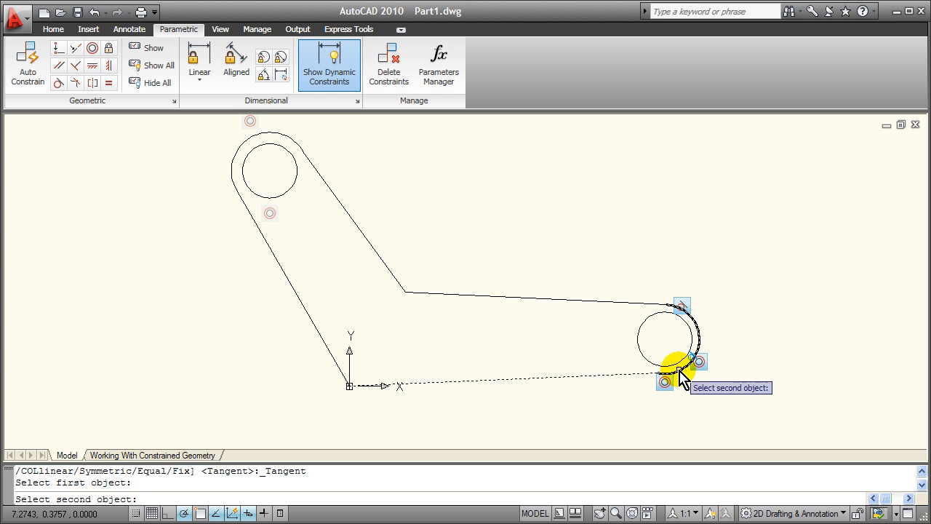
click(663, 381)
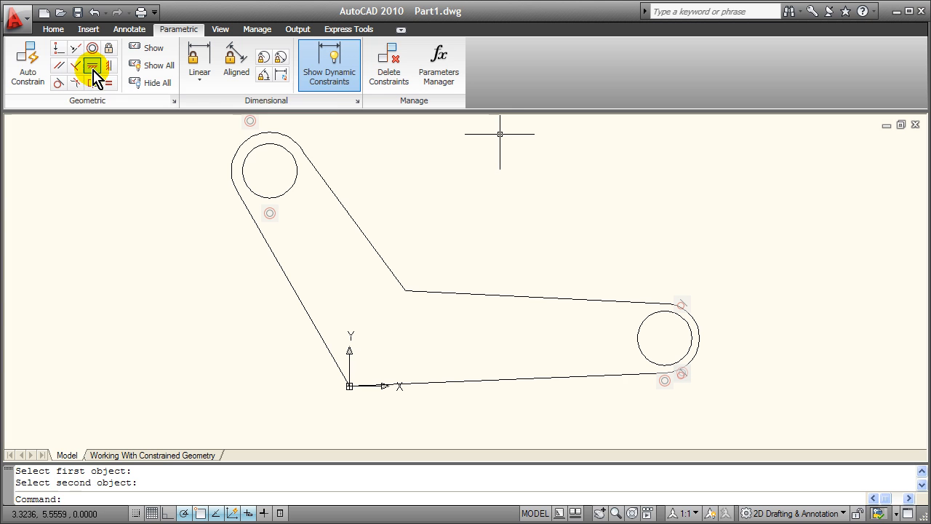
Step: Constrain the right arm's bottom edge horizontal and its upper edge parallel to it
click(93, 64)
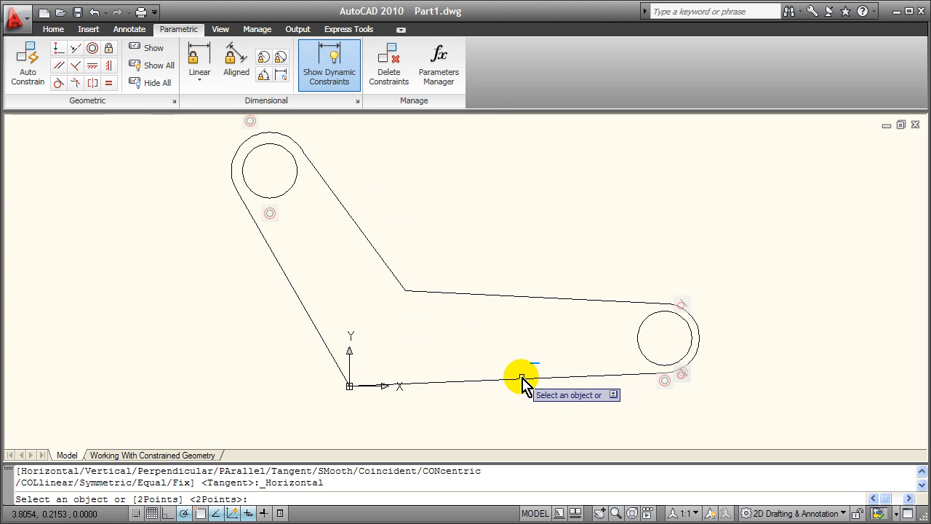
click(522, 381)
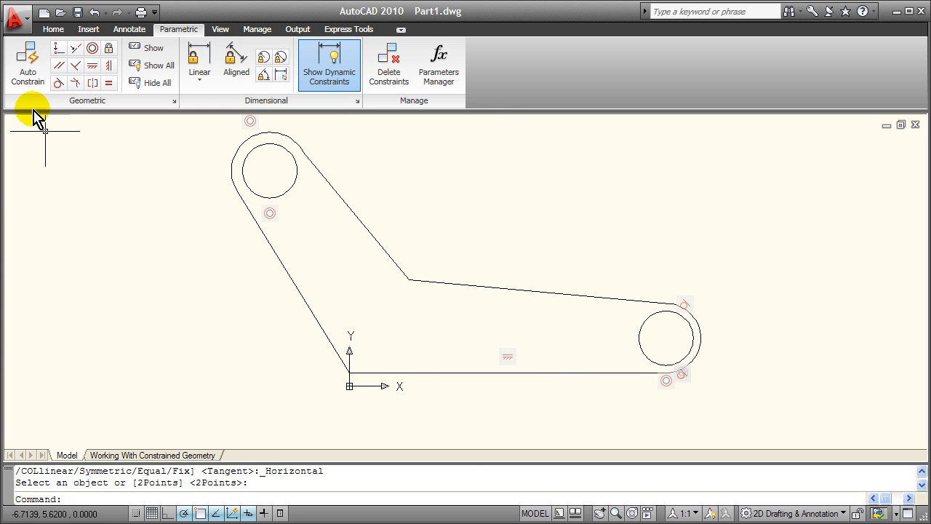
click(58, 65)
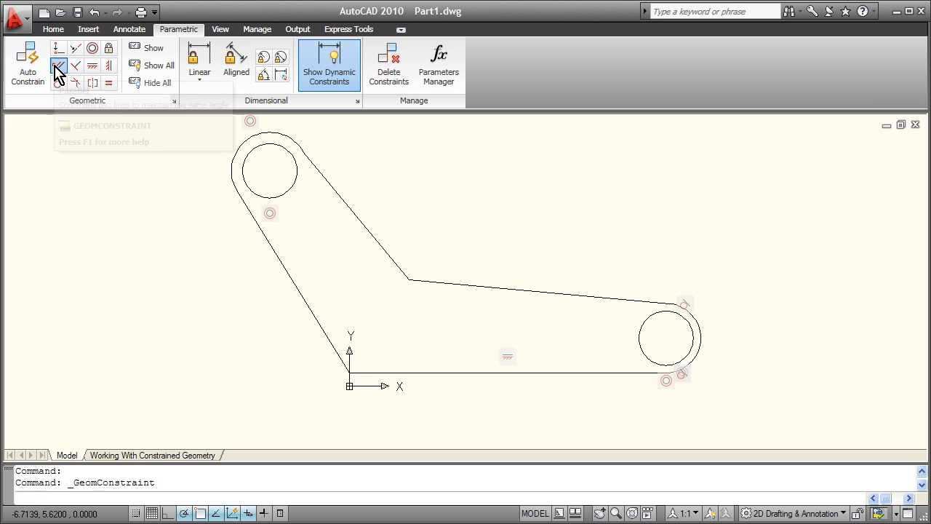
click(58, 65)
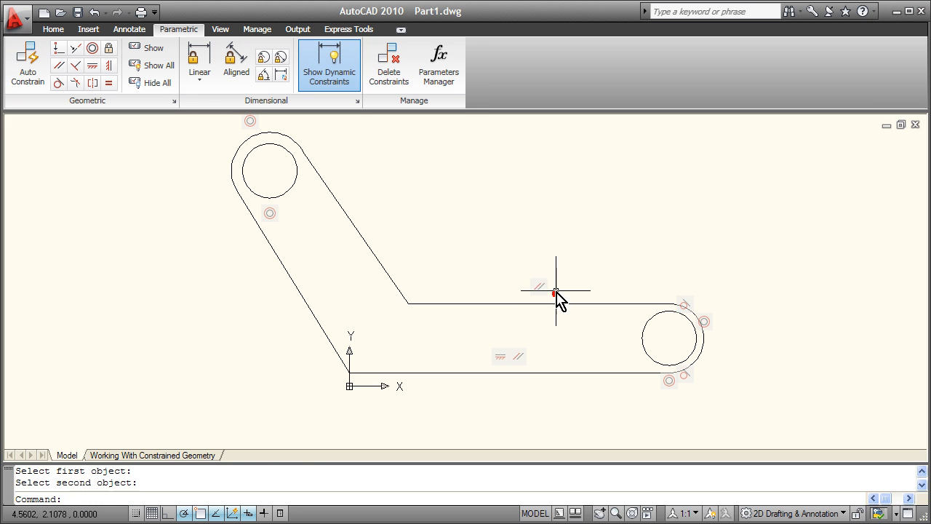
mouse_move(845, 204)
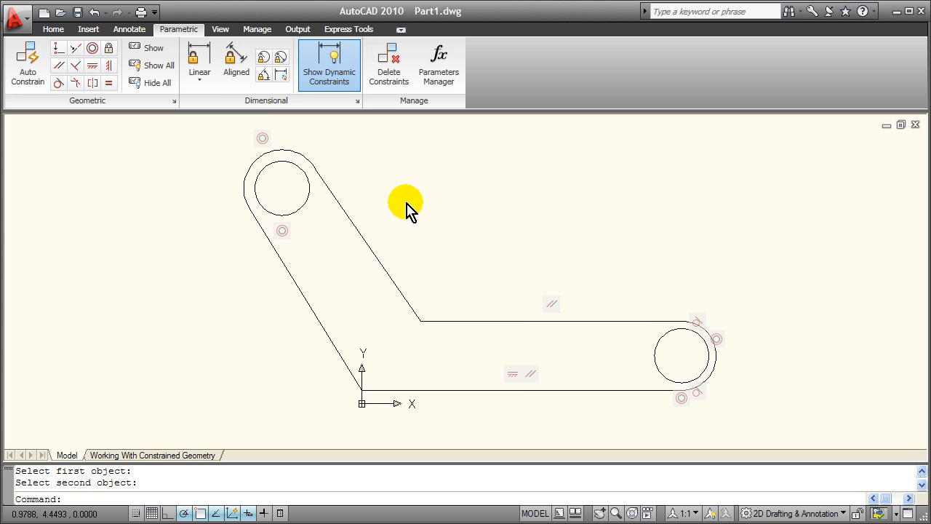
mouse_move(26, 59)
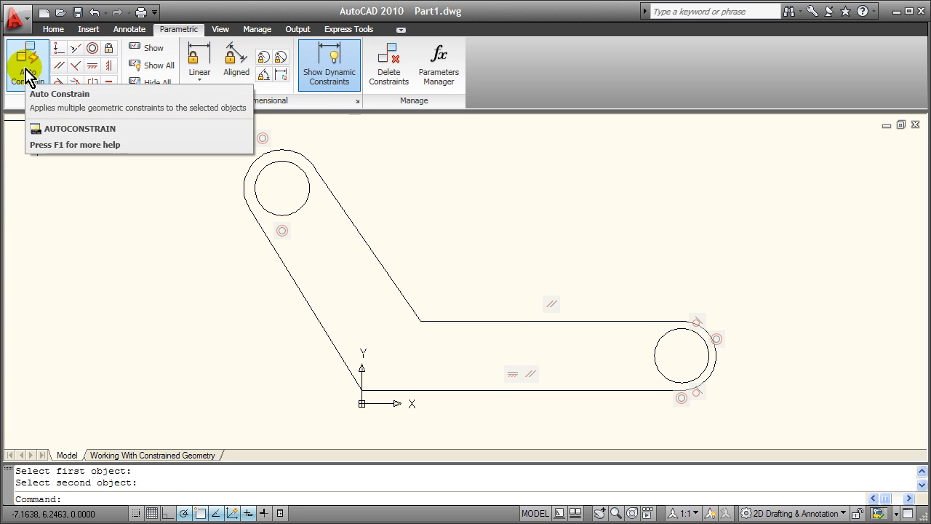
Step: Auto-constrain the selected upper arm geometry, adding its remaining constraints, then cancel the command
click(26, 64)
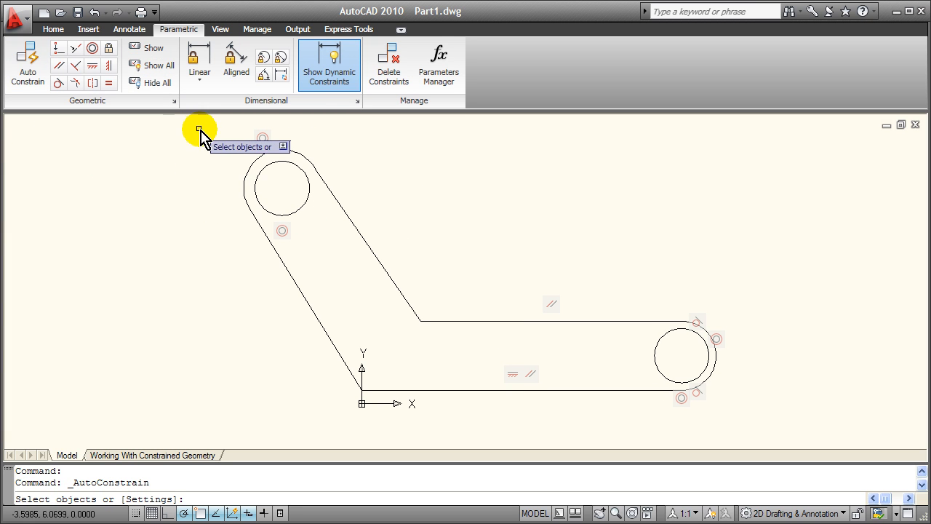
drag(197, 130, 550, 320)
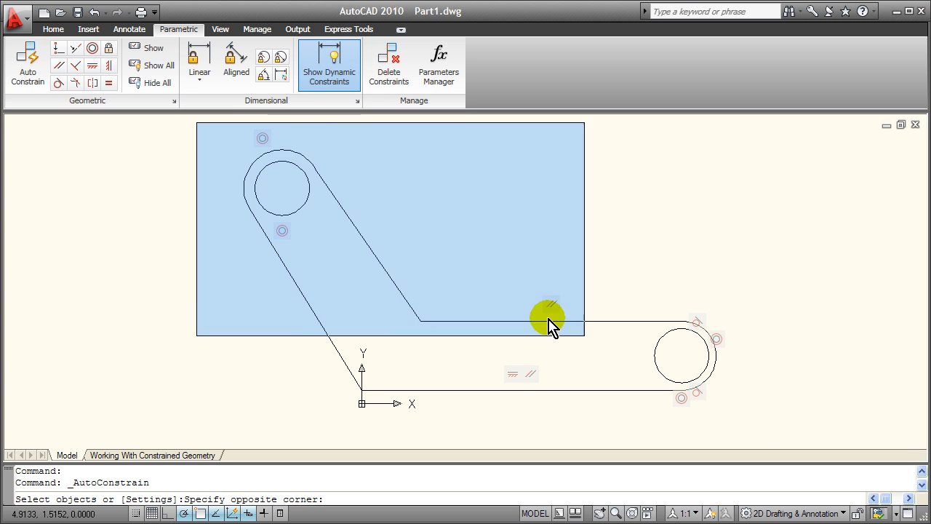
drag(551, 323, 764, 431)
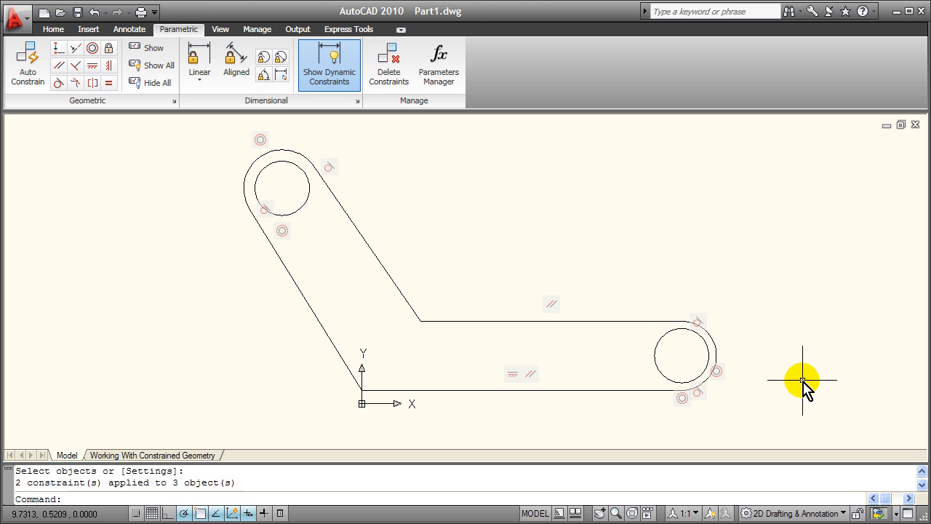
key(Escape)
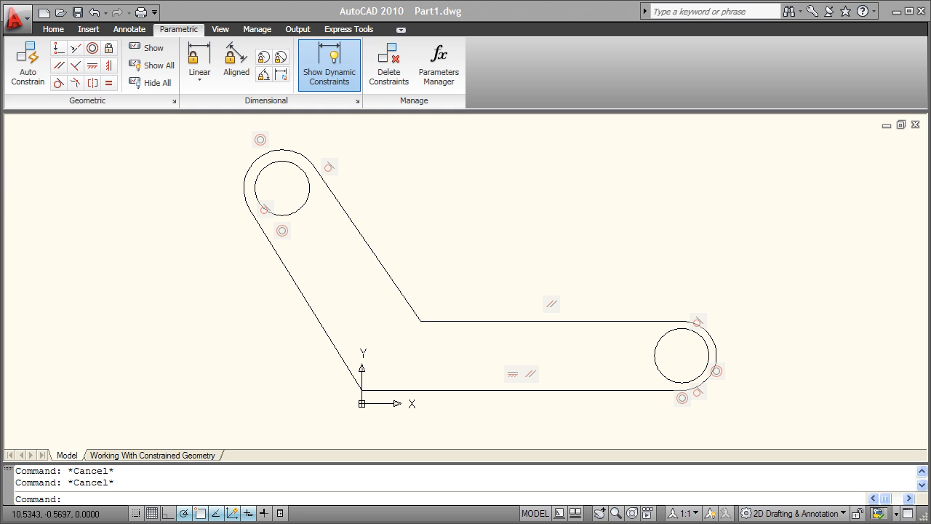
mouse_move(849, 337)
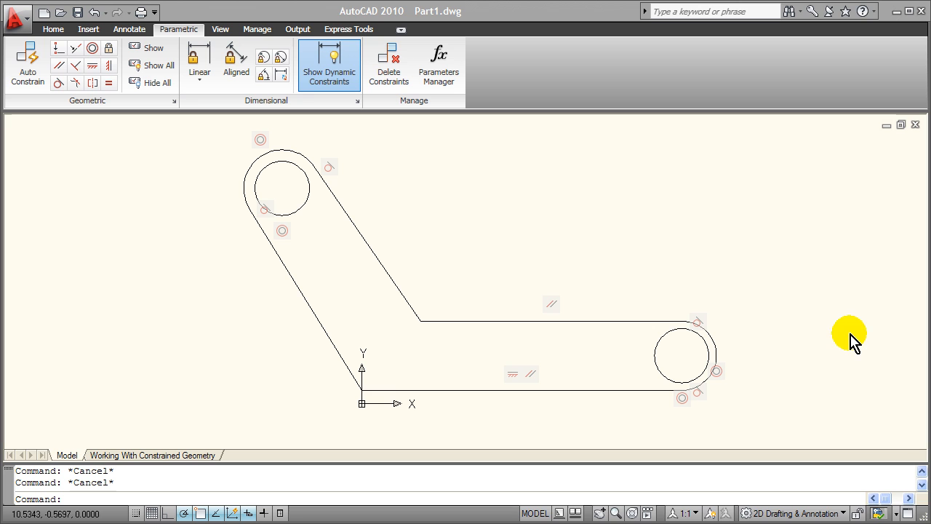
mouse_move(549, 304)
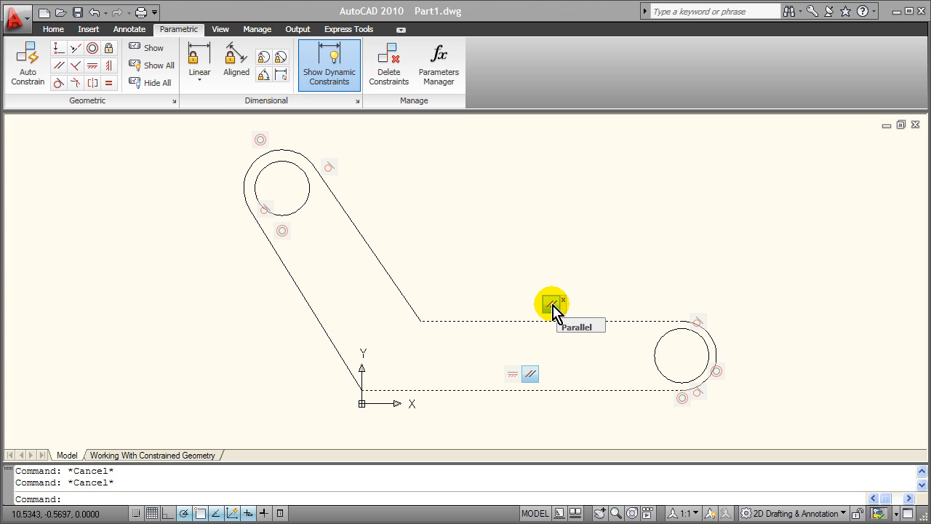
click(157, 81)
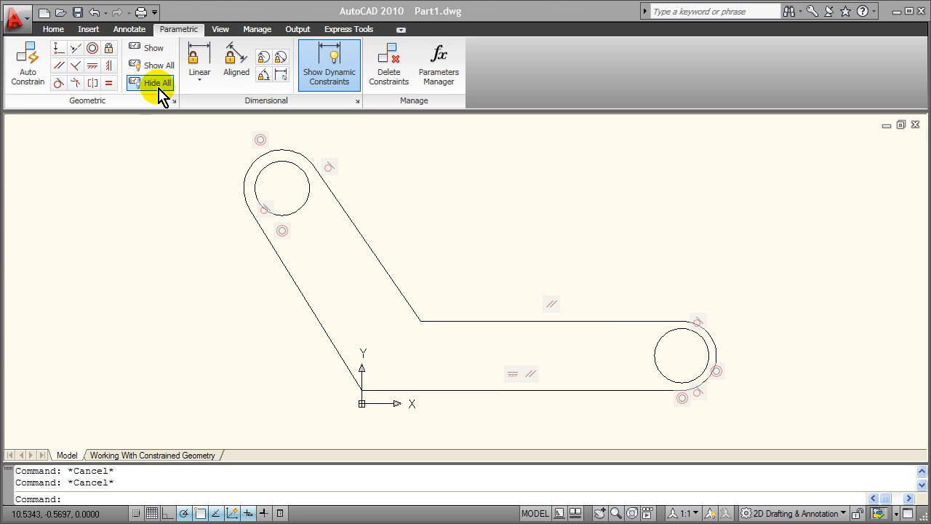
mouse_move(138, 109)
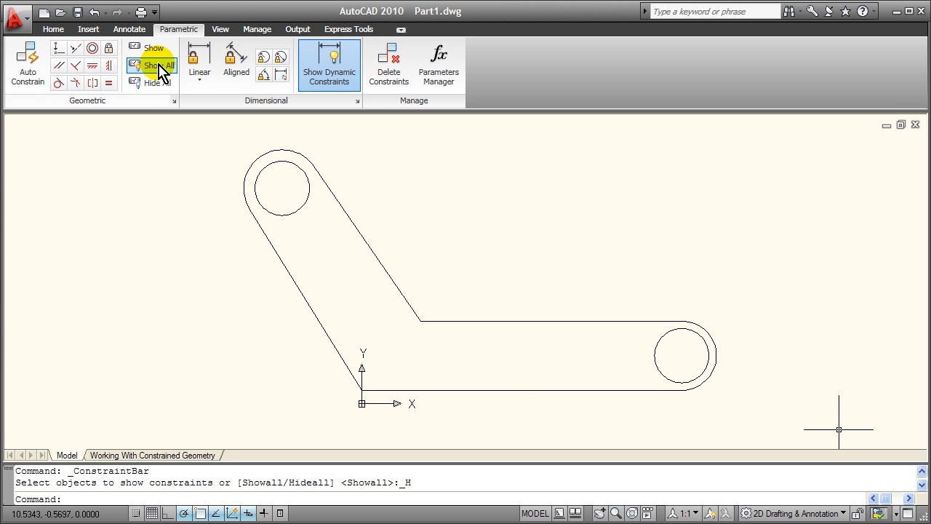
click(152, 65)
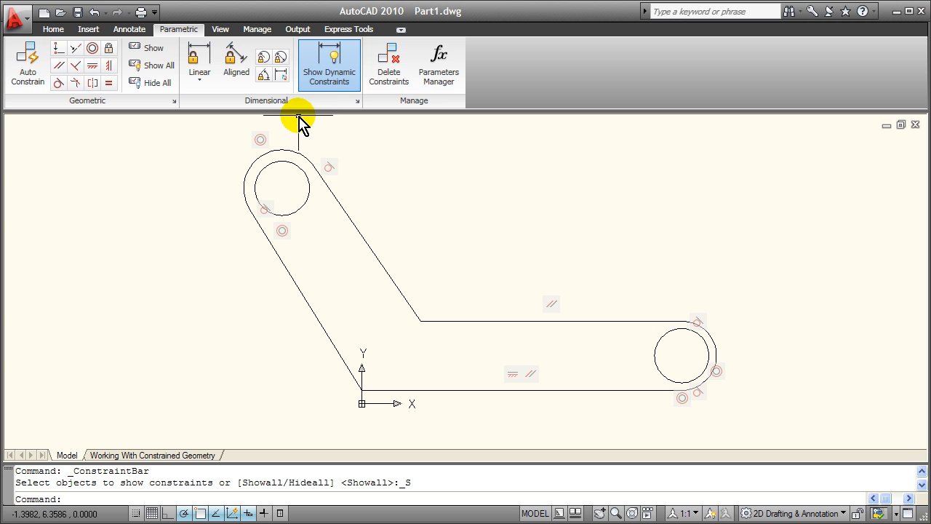
mouse_move(263, 57)
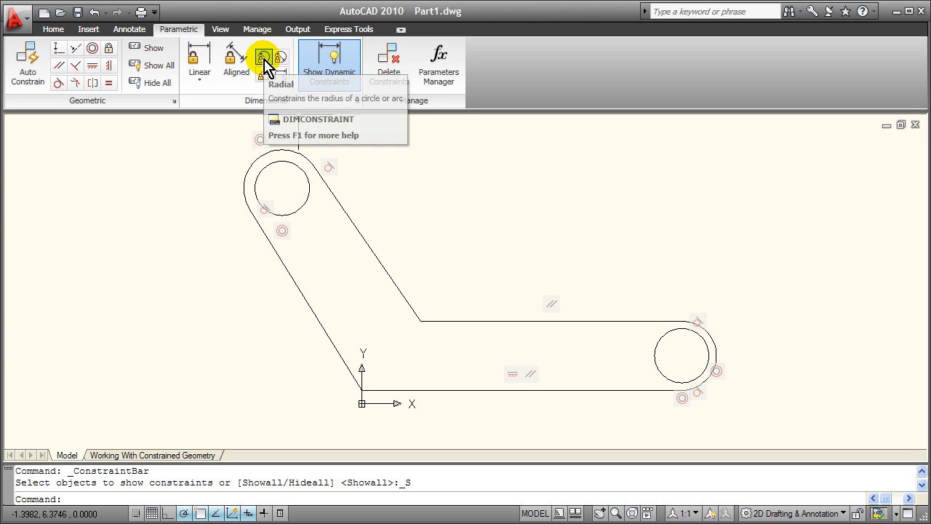
mouse_move(263, 56)
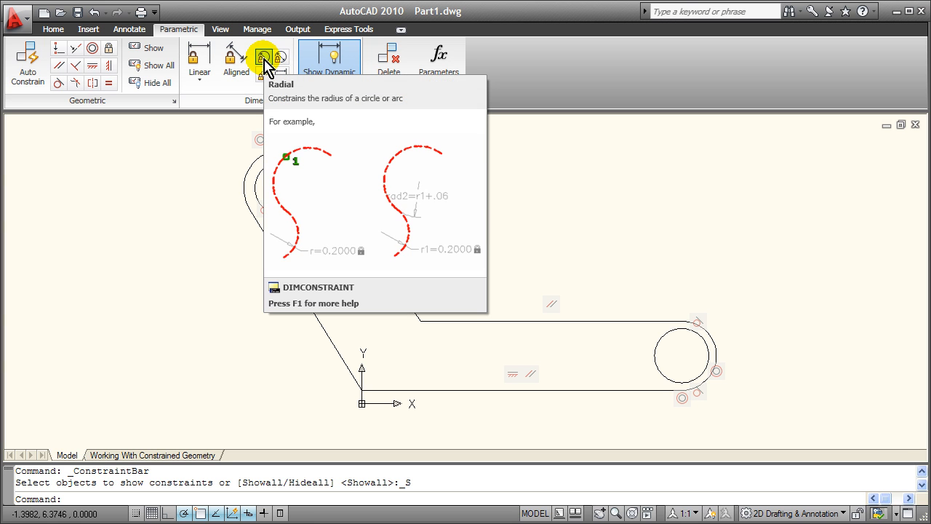
Step: Add a radial constraint rad1 = 0.5 on the small right-end circle
click(263, 57)
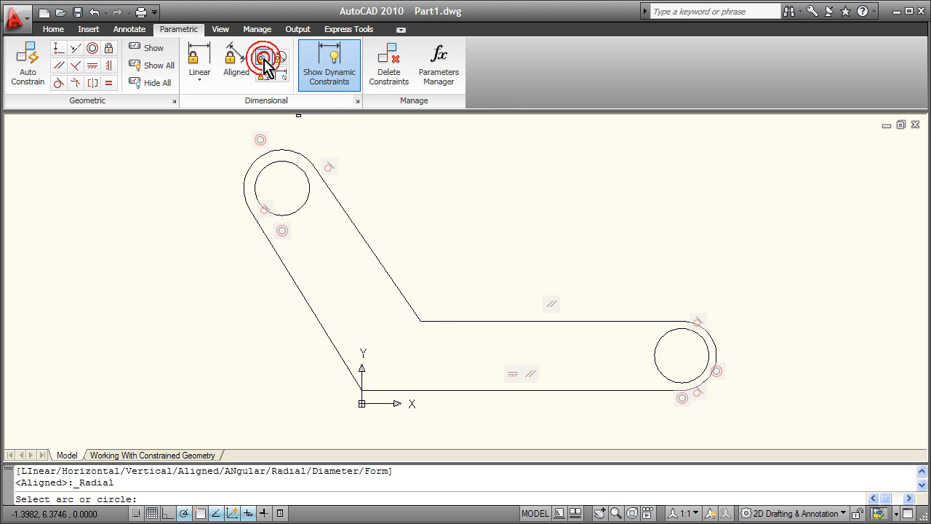
mouse_move(762, 294)
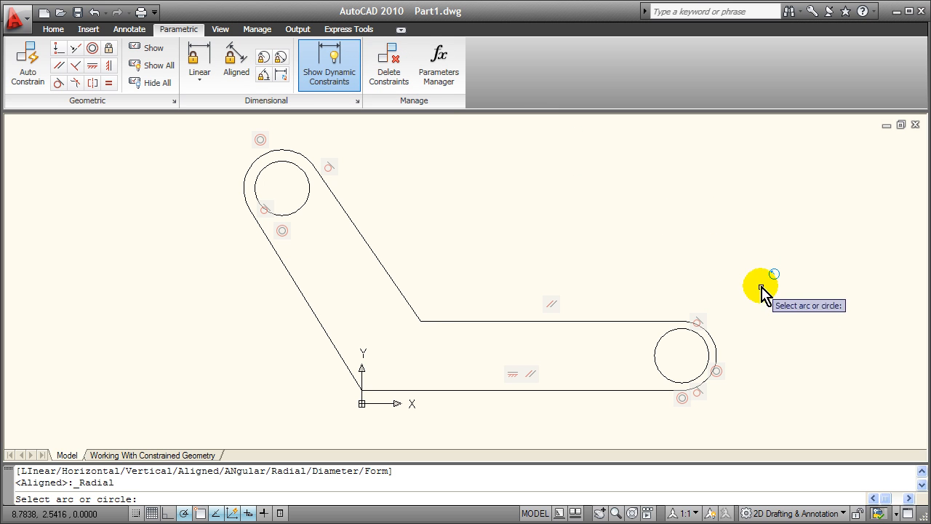
mouse_move(701, 342)
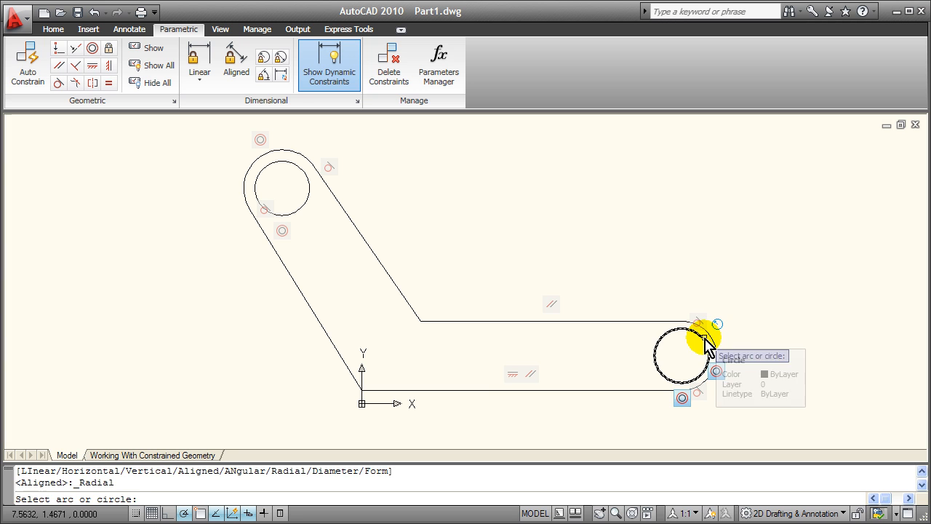
click(701, 342)
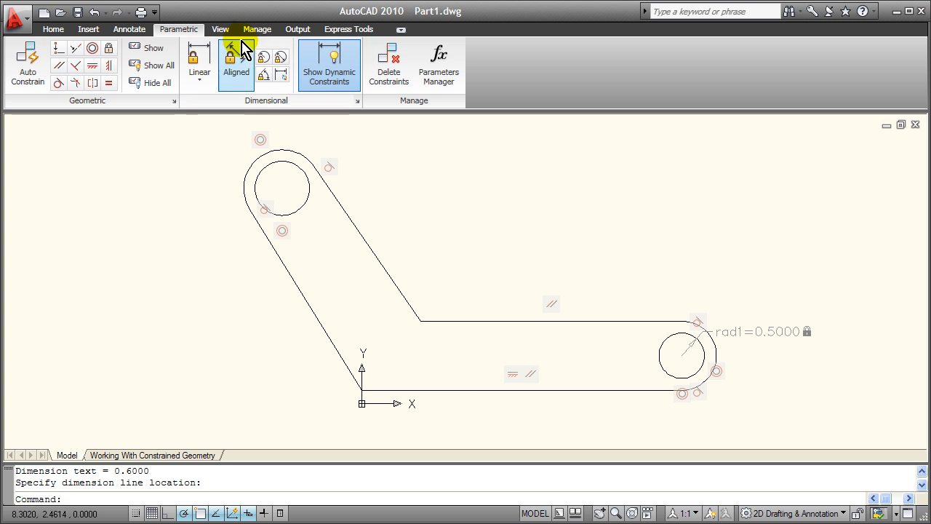
key(ctrl+z)
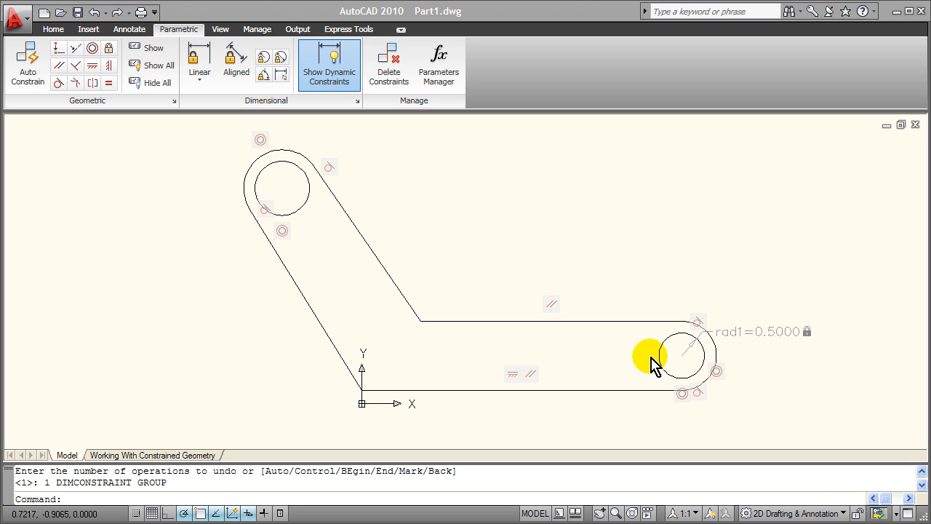
mouse_move(263, 57)
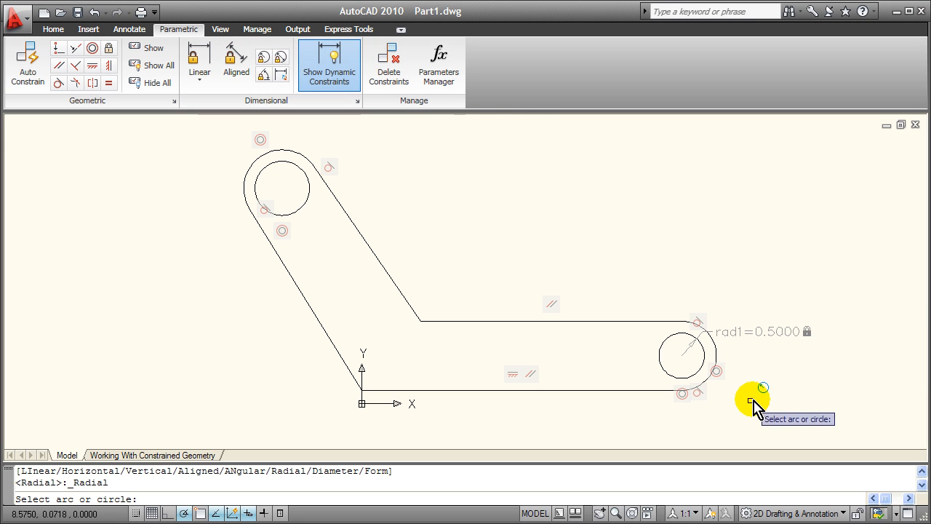
Step: Constrain the right end arc as rad2 = rad1*1.5, then raise rad1 to 1
click(713, 356)
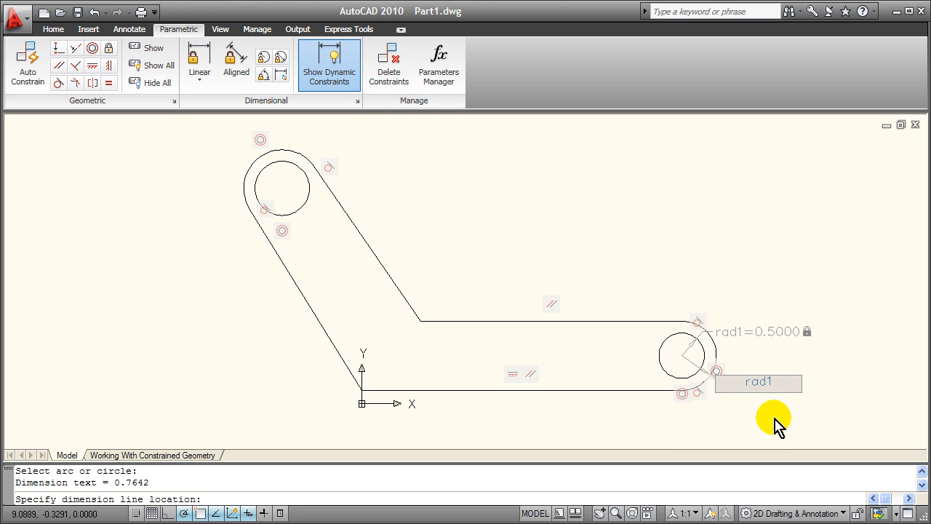
click(773, 416)
text(*1.5)
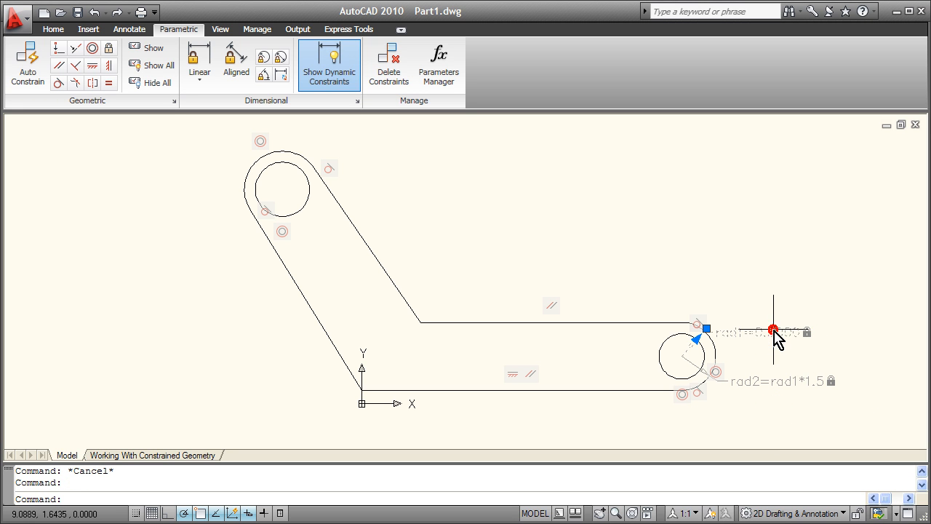
double_click(756, 331)
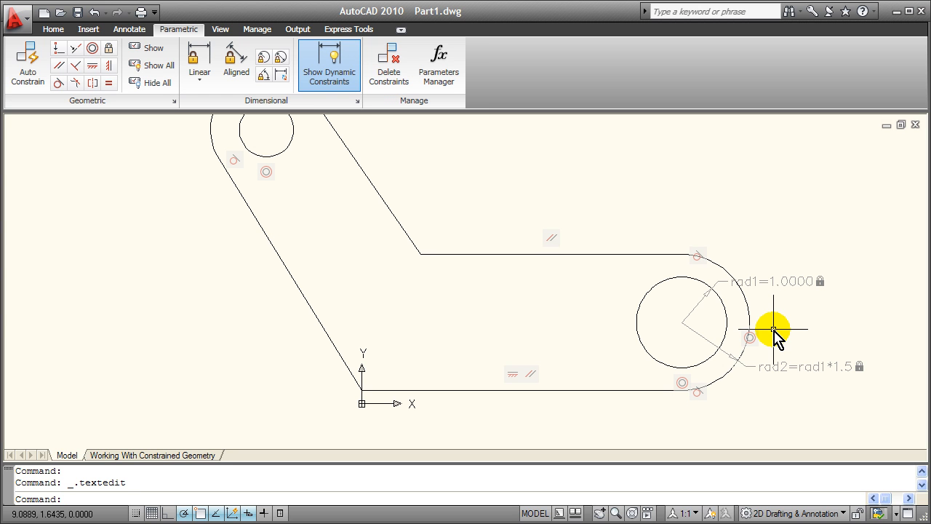
mouse_move(849, 194)
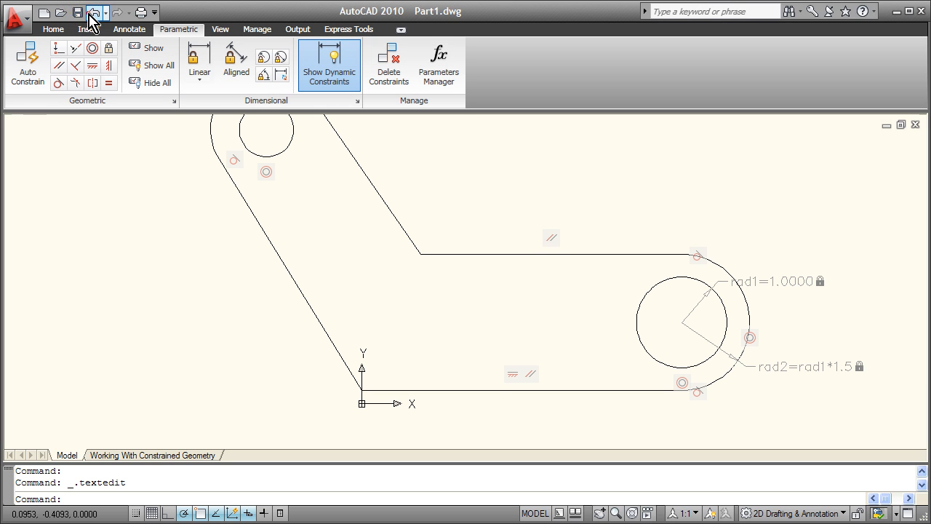
Step: Undo rad1 back to 0.5, then constrain the upper-left hole as rad3 = 0.75 and its arc as rad4 = rad3+.25
click(91, 12)
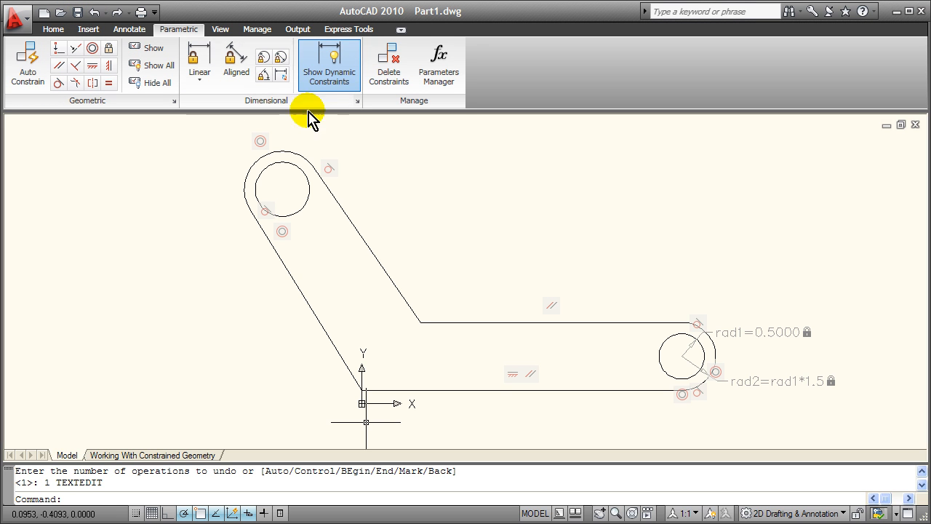
mouse_move(198, 55)
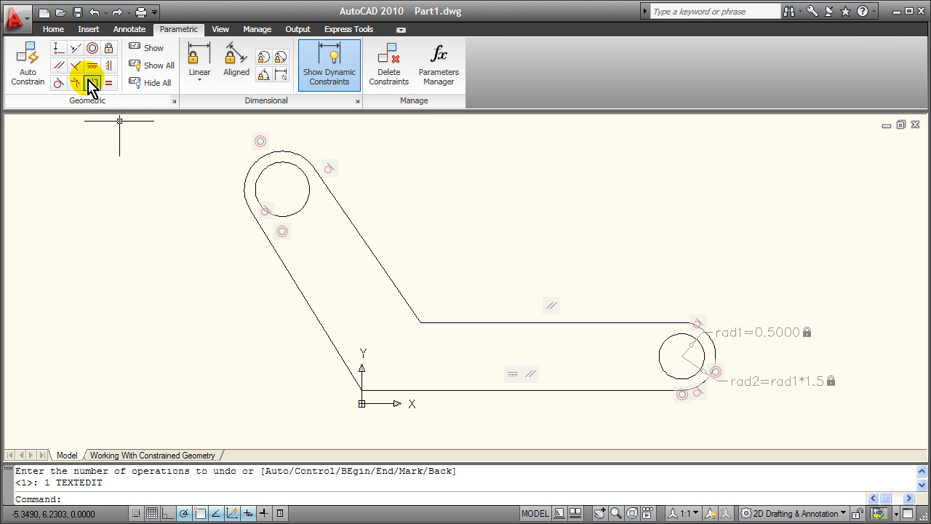
mouse_move(263, 57)
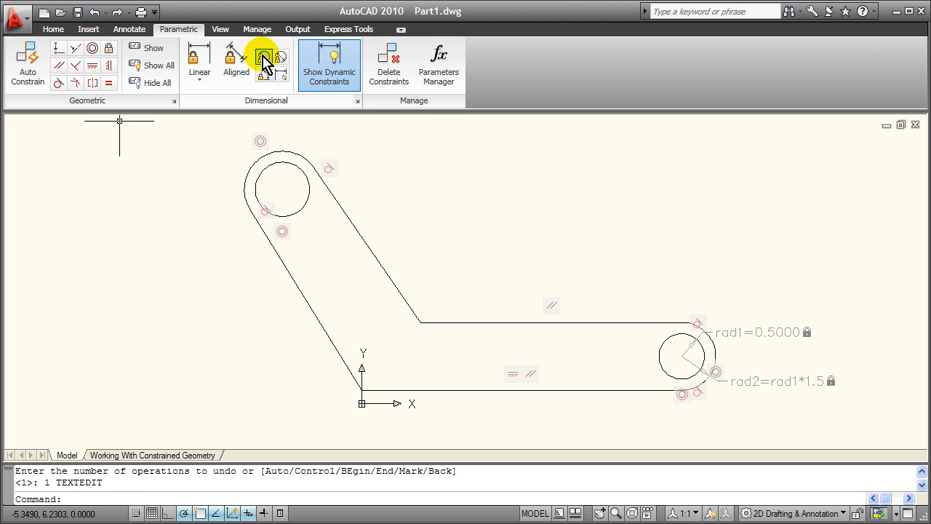
click(263, 57)
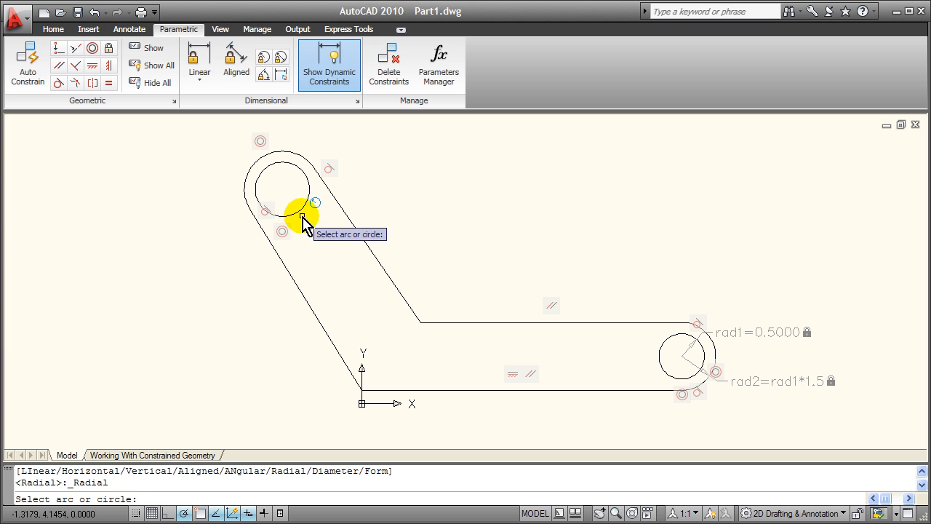
click(305, 219)
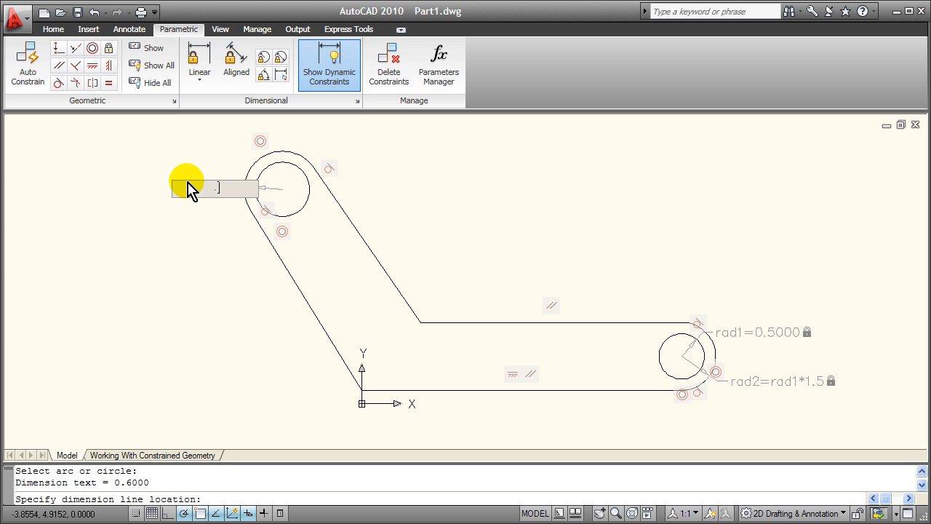
click(211, 129)
text(ra)
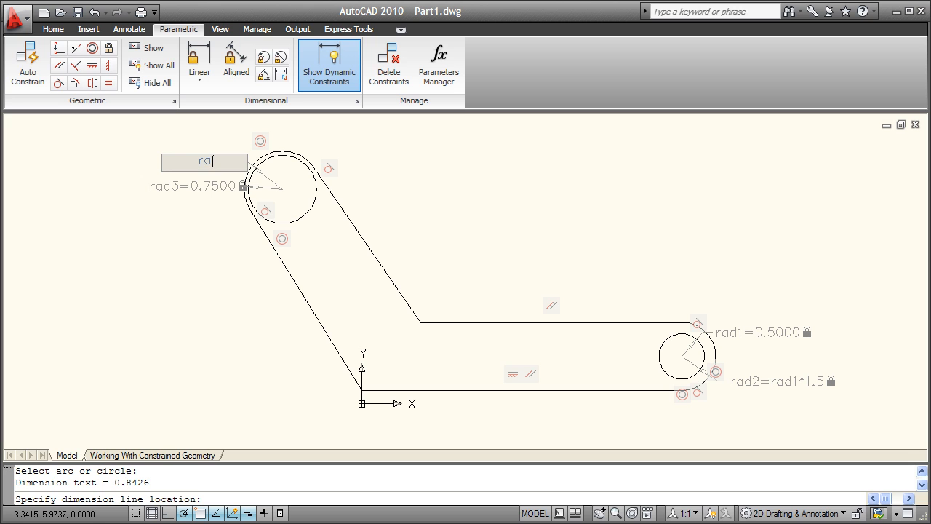
text(d)
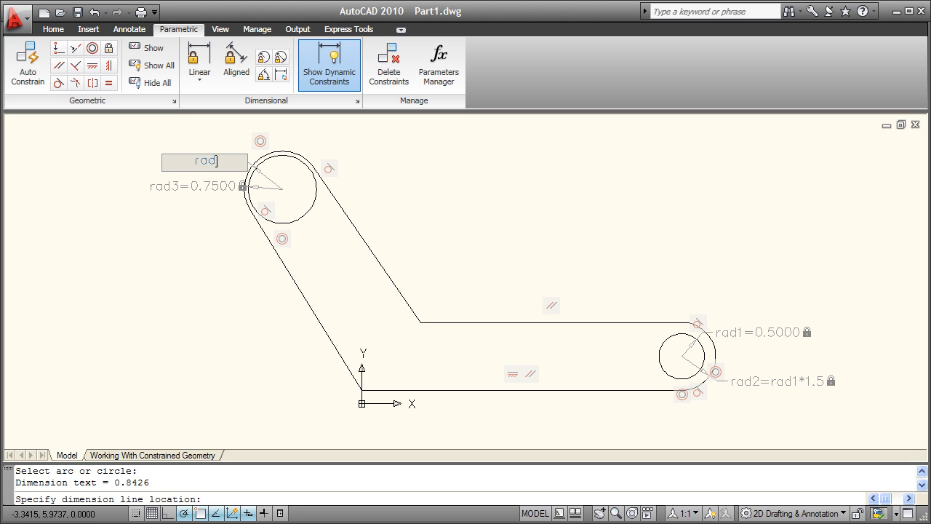
text(3+.25)
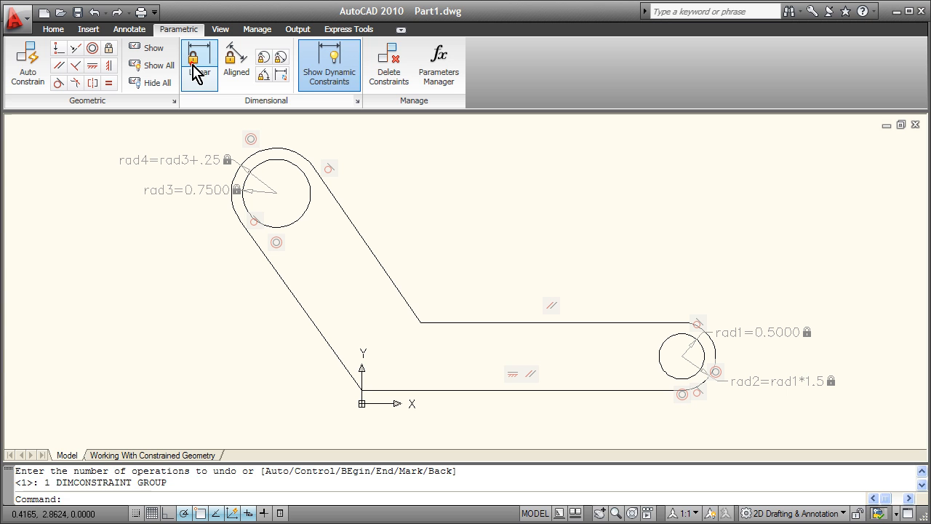
Step: Add the linear constraint d1 = 7.0720 along the bottom and the aligned d2 = 4.6297 on the slanted edge
click(198, 59)
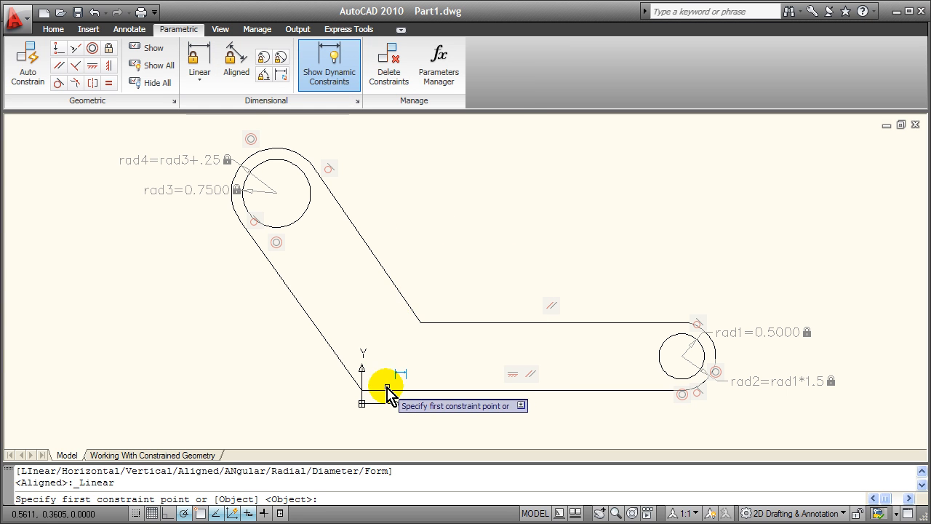
click(640, 390)
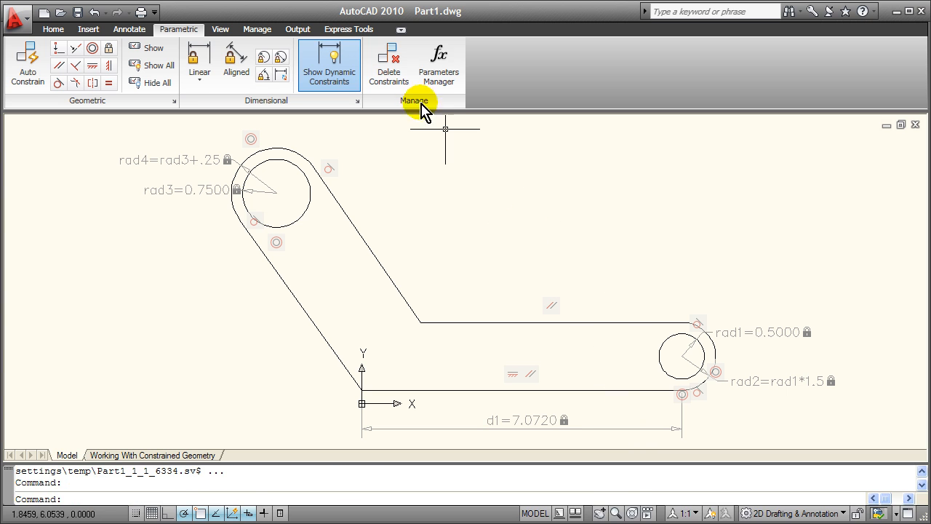
click(235, 61)
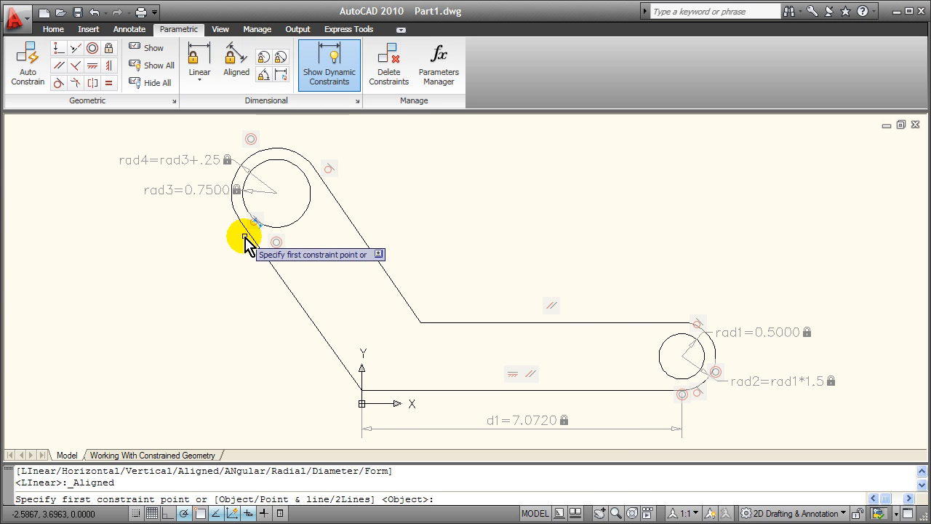
click(250, 236)
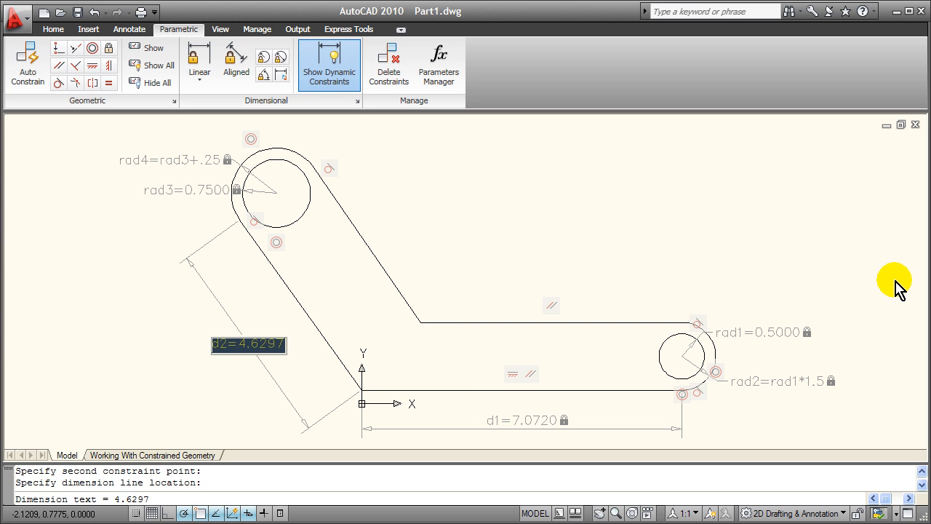
click(817, 264)
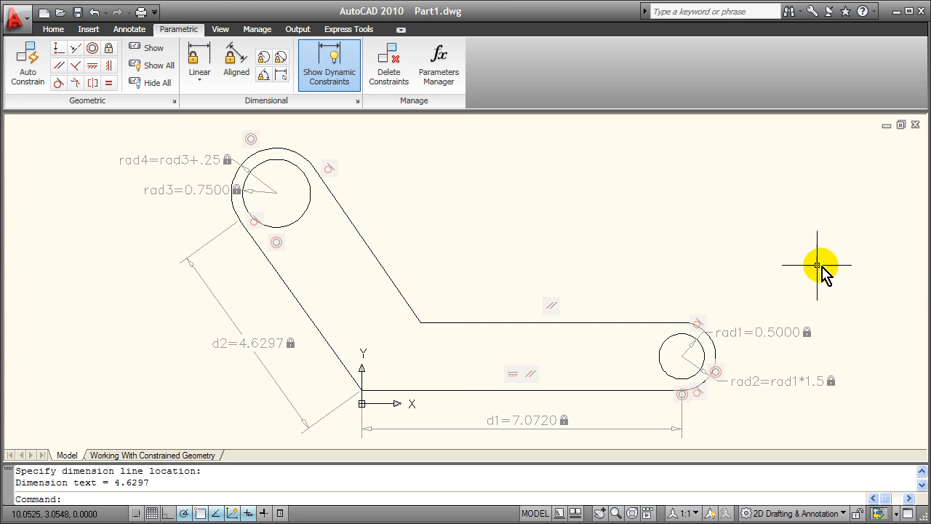
mouse_move(235, 66)
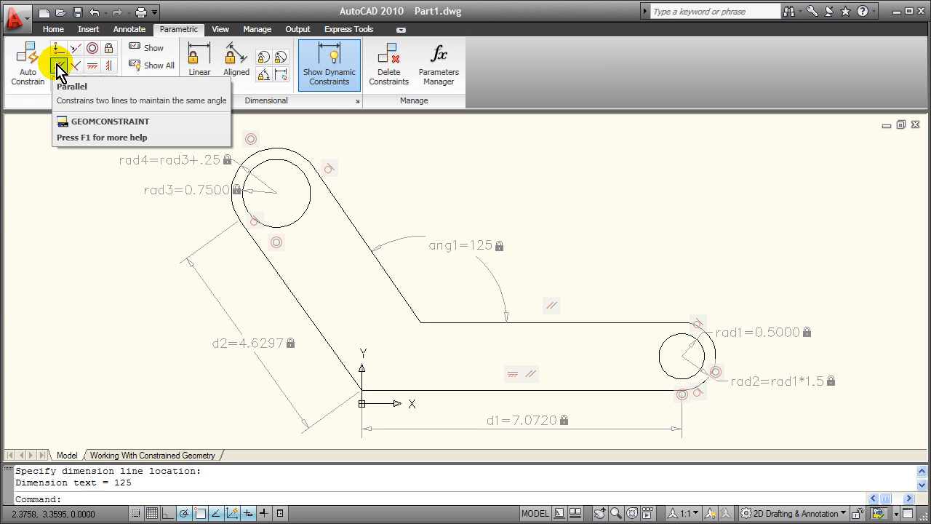
Step: Make the slanted arm's edges parallel and change the elbow angle ang1 to 85°
click(58, 65)
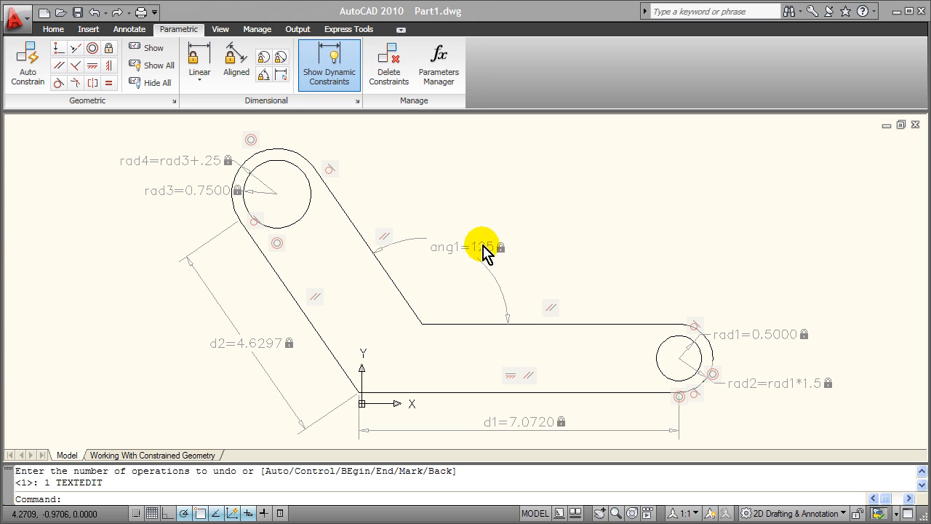
click(467, 247)
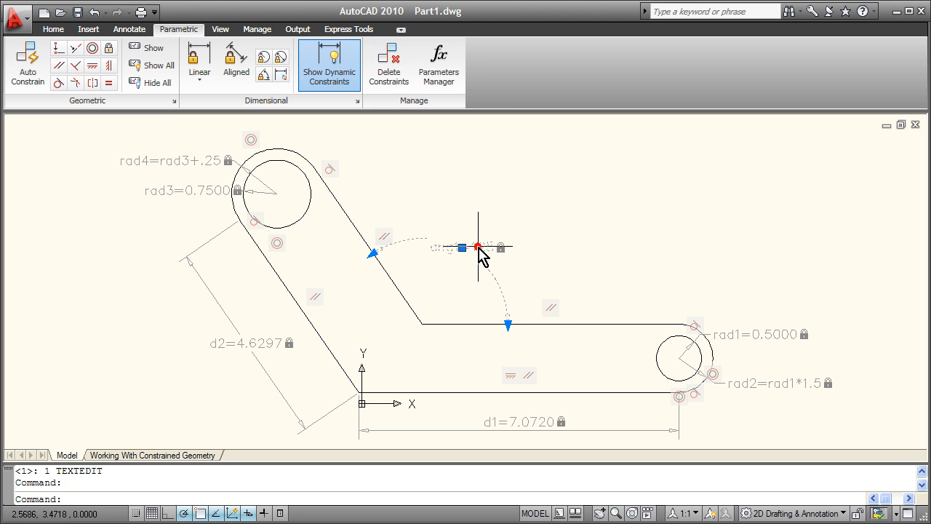
double_click(463, 247)
text(85)
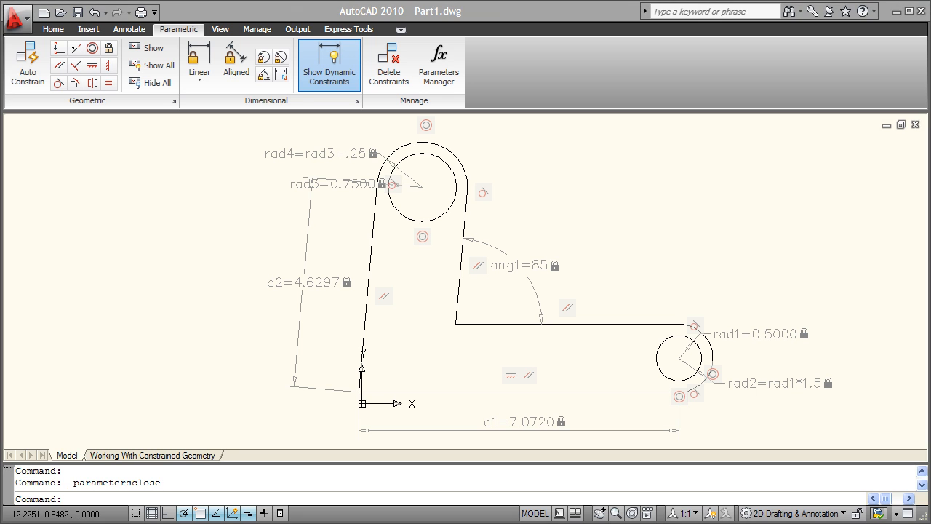
mouse_move(438, 64)
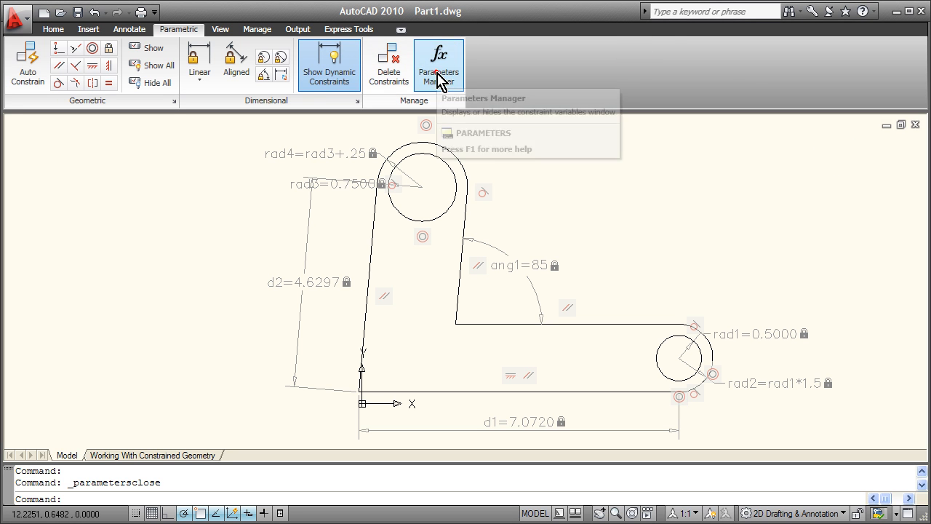
Step: In Parameters Manager, rename rad1 to Hole1 and rad3 to Hole2
click(437, 64)
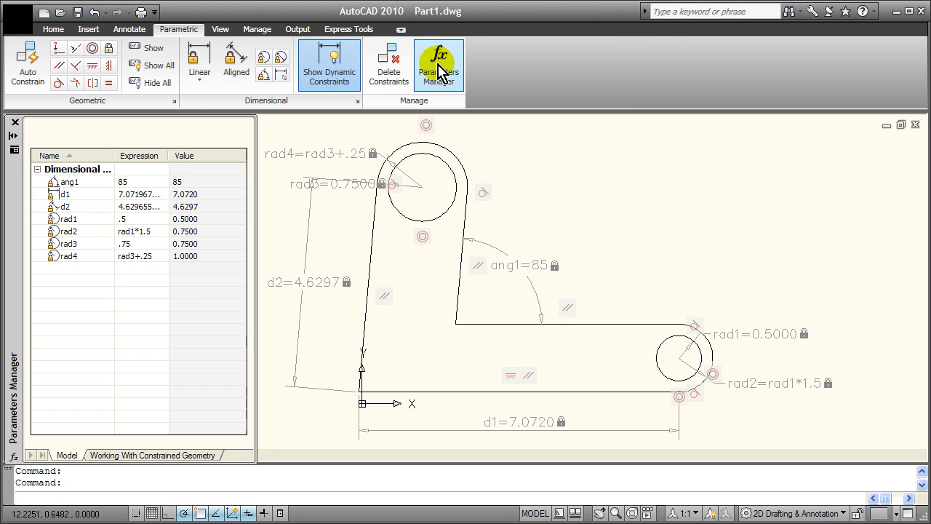
click(438, 64)
text(Hole1)
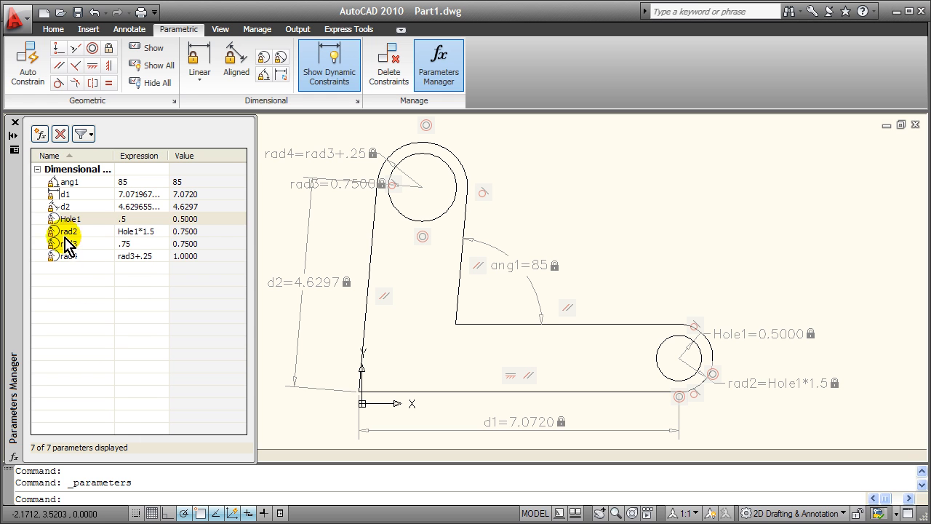
double_click(70, 245)
text(Hole2)
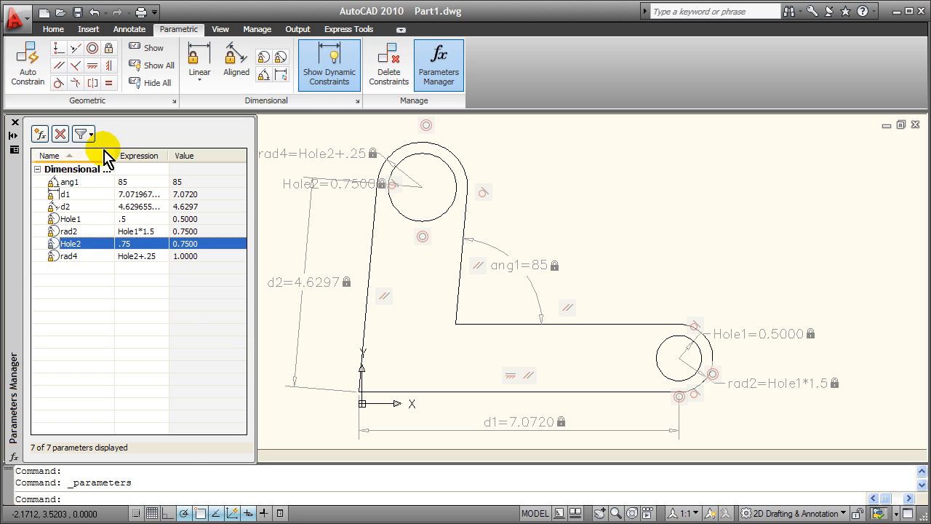
Step: Add a user variable named rod with value 1
click(40, 134)
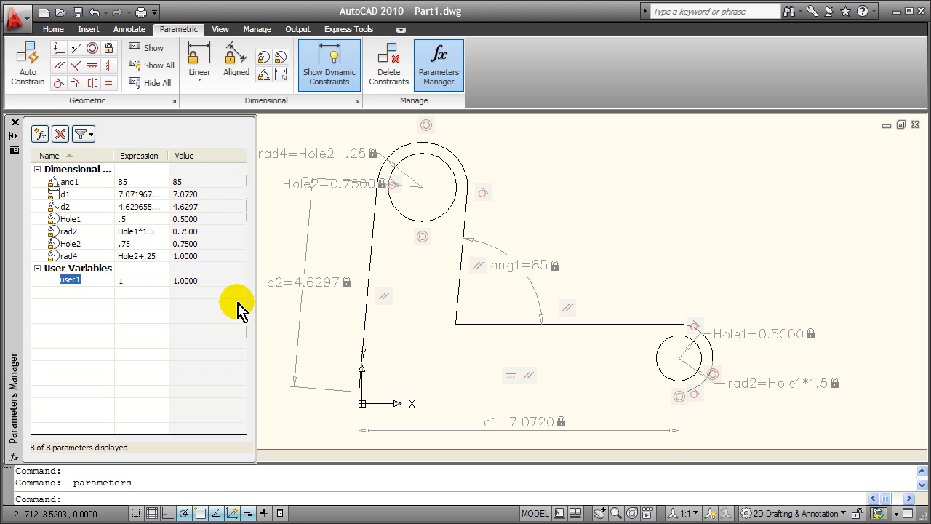
text(rod)
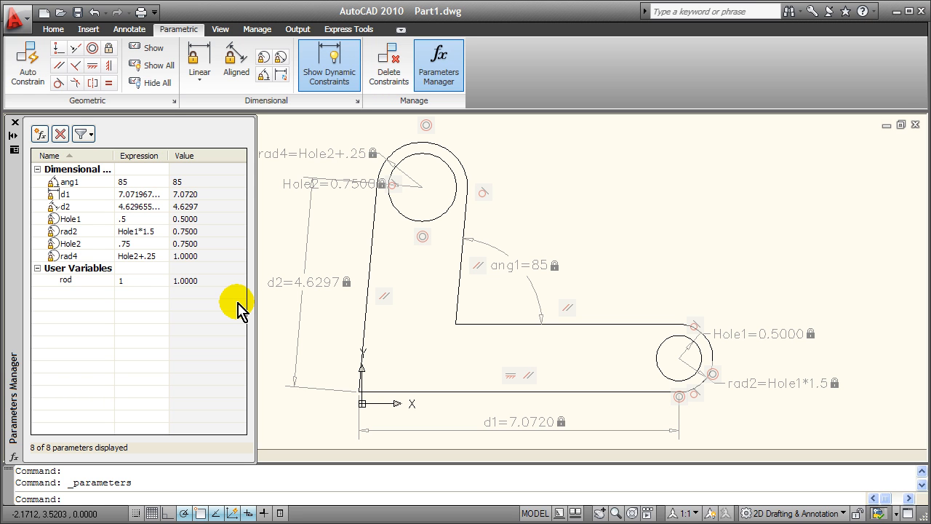
click(66, 279)
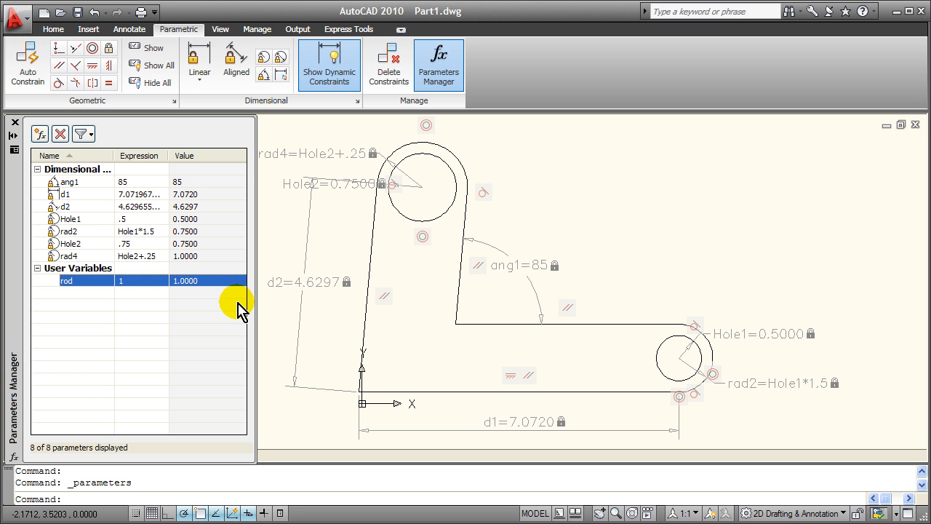
mouse_move(131, 226)
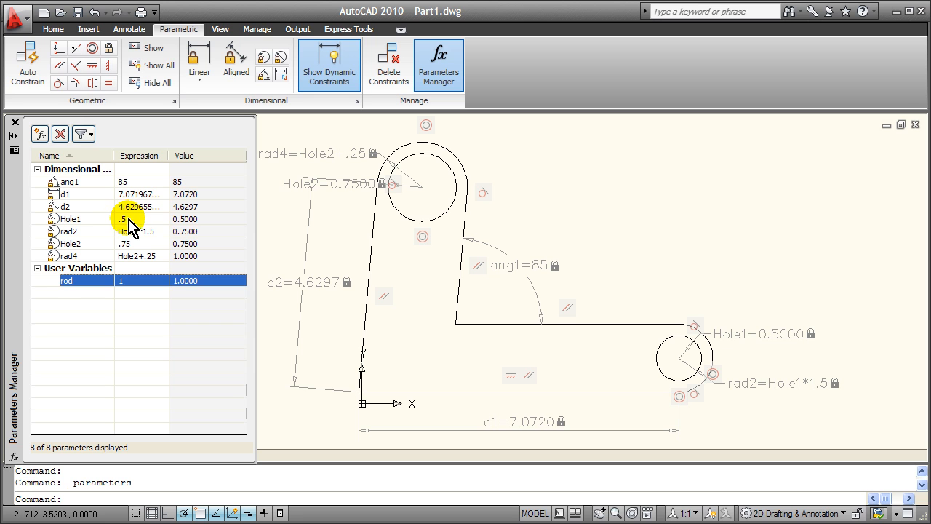